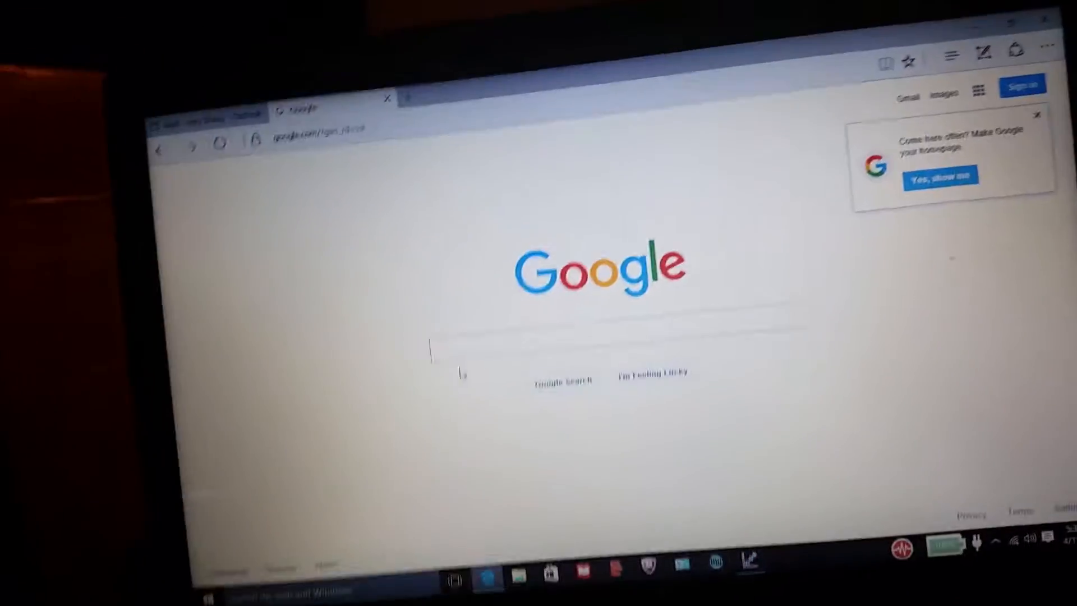
# - Search Google for "kinect xbox 360" and extend the query with "drivers"
pyautogui.write('ki')
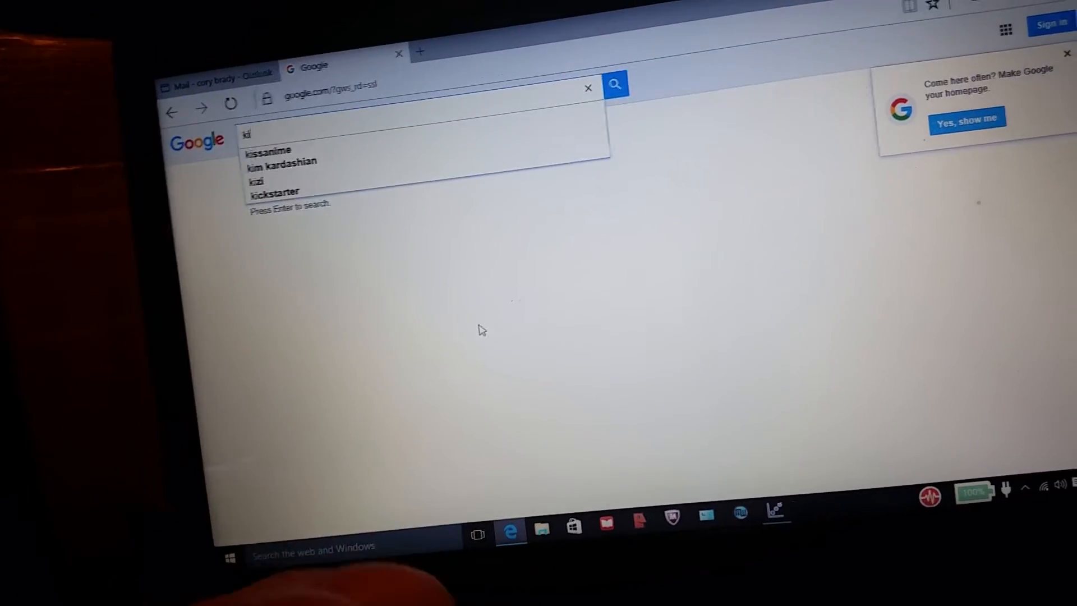
pyautogui.write('kinet')
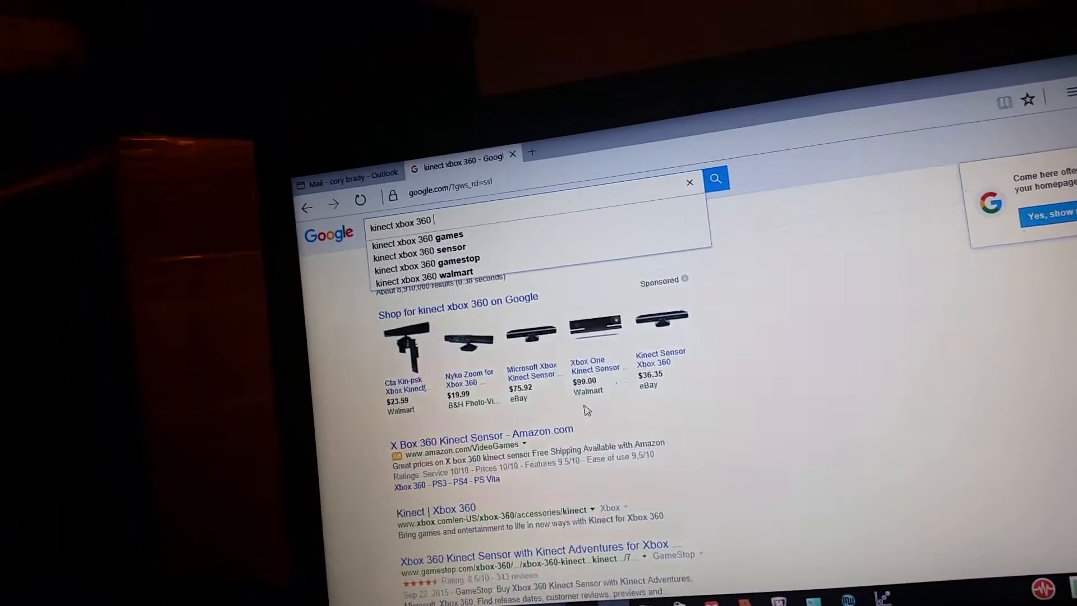
pyautogui.write('drivers')
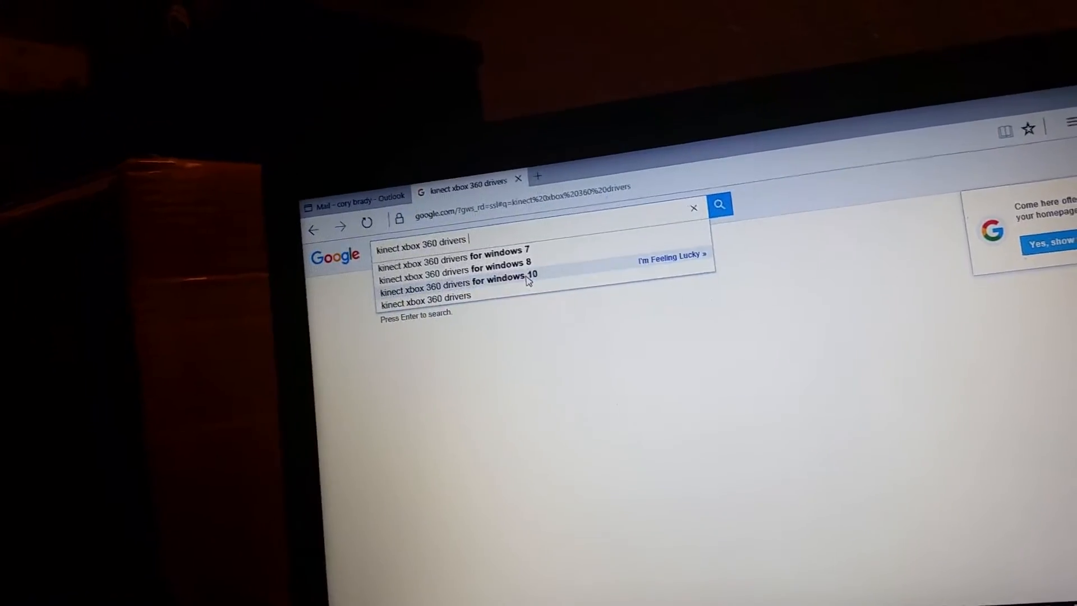
# - Submit the "kinect xbox 360 drivers for windows 10" search, then start a new Body scan recording in Skanect
pyautogui.click(456, 279)
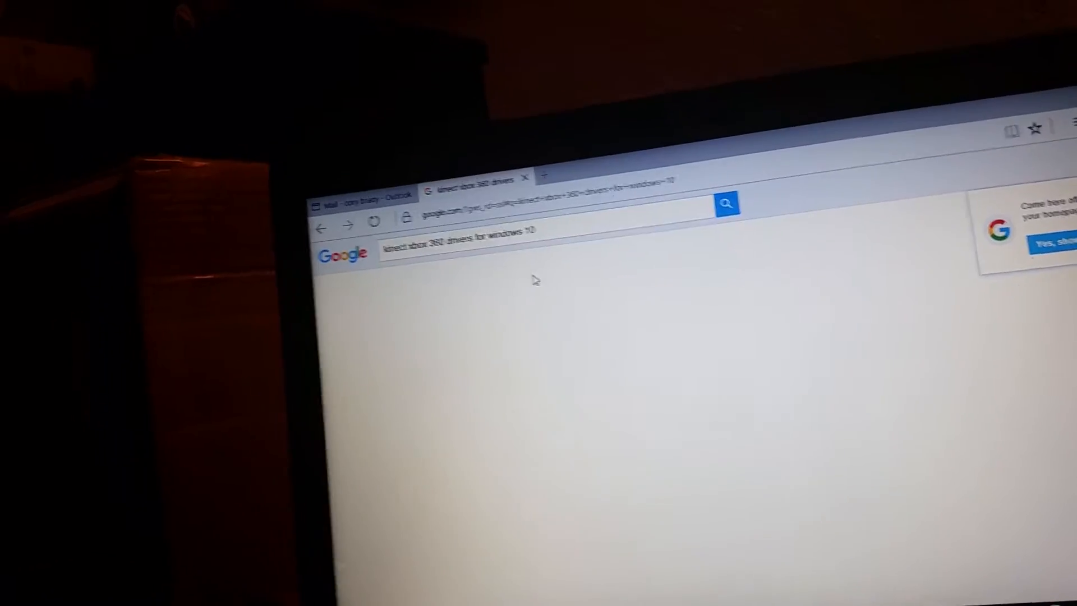
pyautogui.click(727, 203)
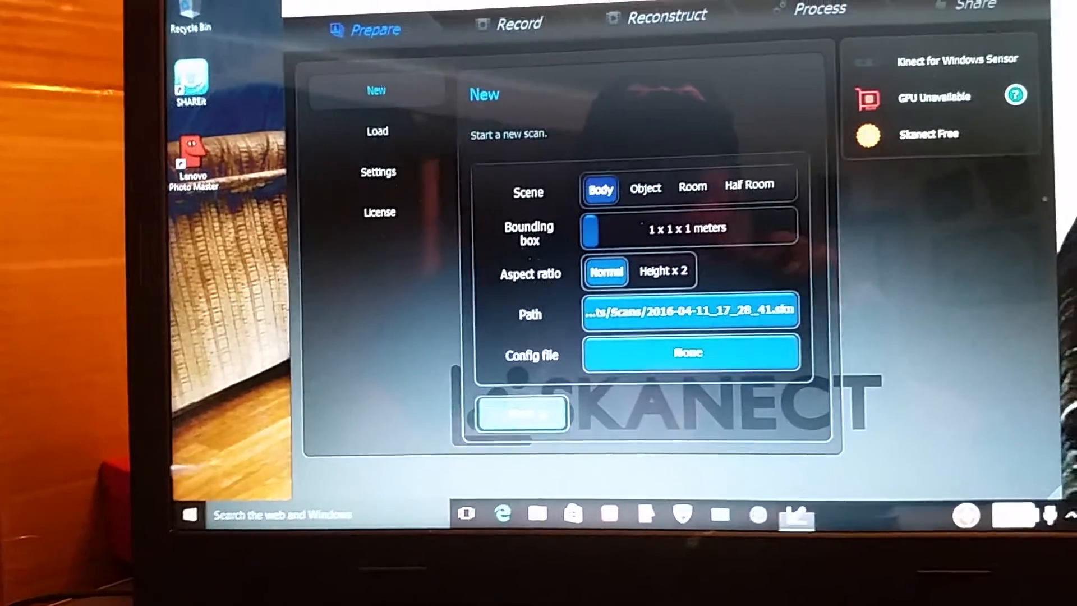
pyautogui.click(521, 415)
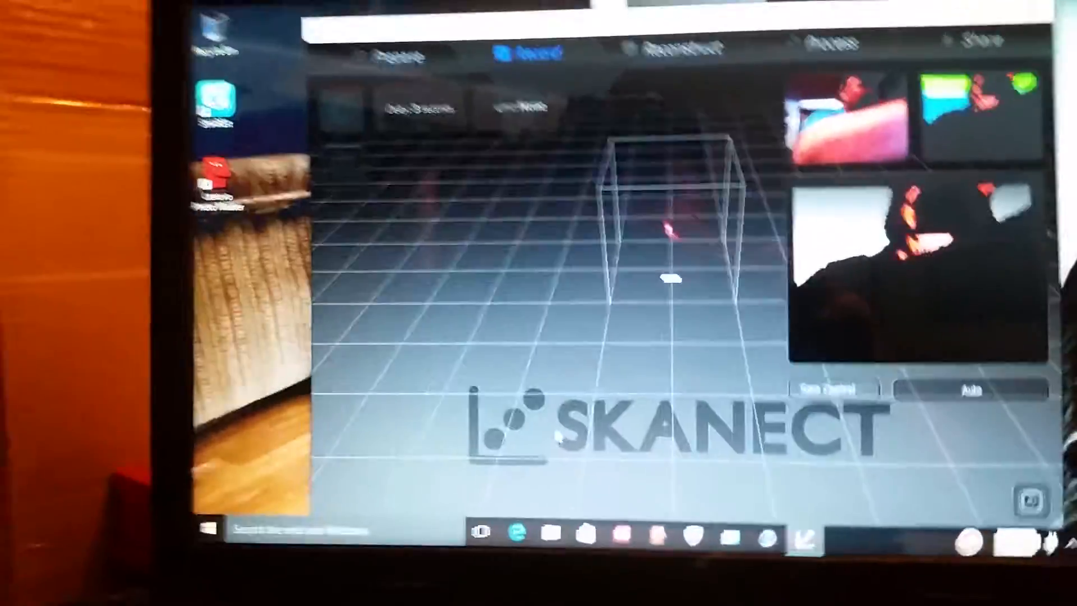